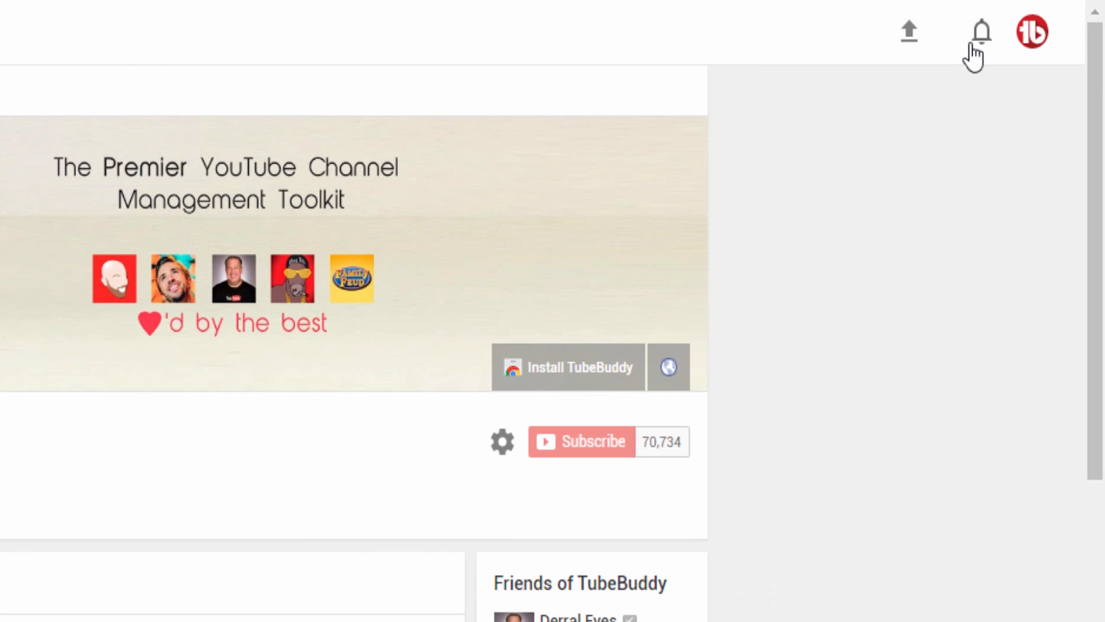
Reply 'Happy To hear' to the 'Thanks, This helps a lot!' comment from the bell notifications
{"action": "left_click", "coordinate": [980, 31]}
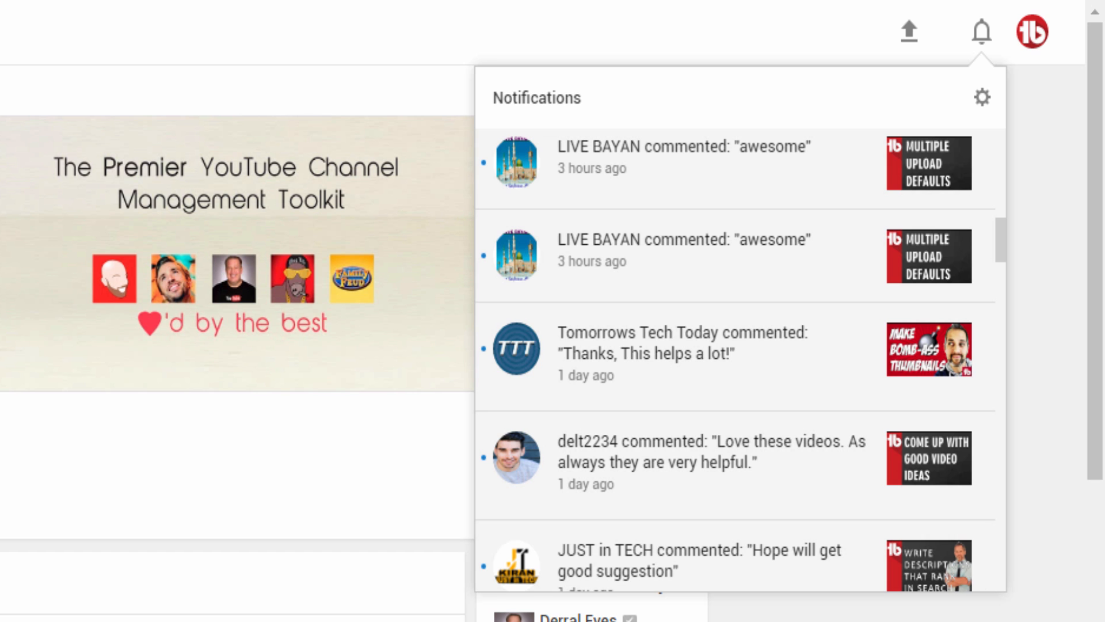
{"action": "mouse_move", "coordinate": [776, 514]}
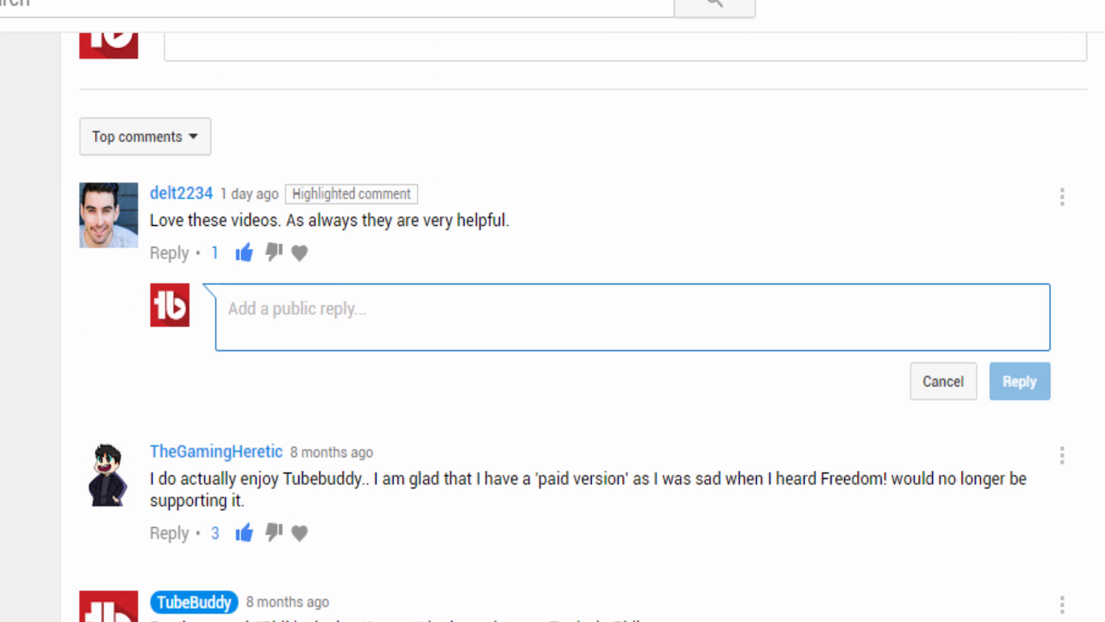
{"action": "type", "text": "Thank y"}
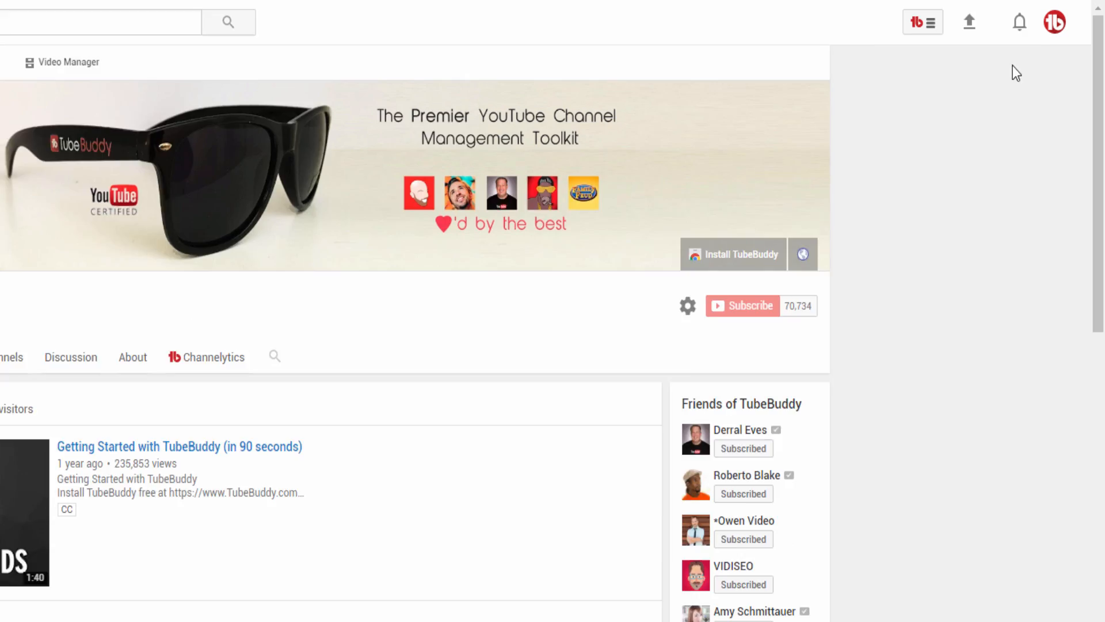
{"action": "left_click", "coordinate": [1019, 22]}
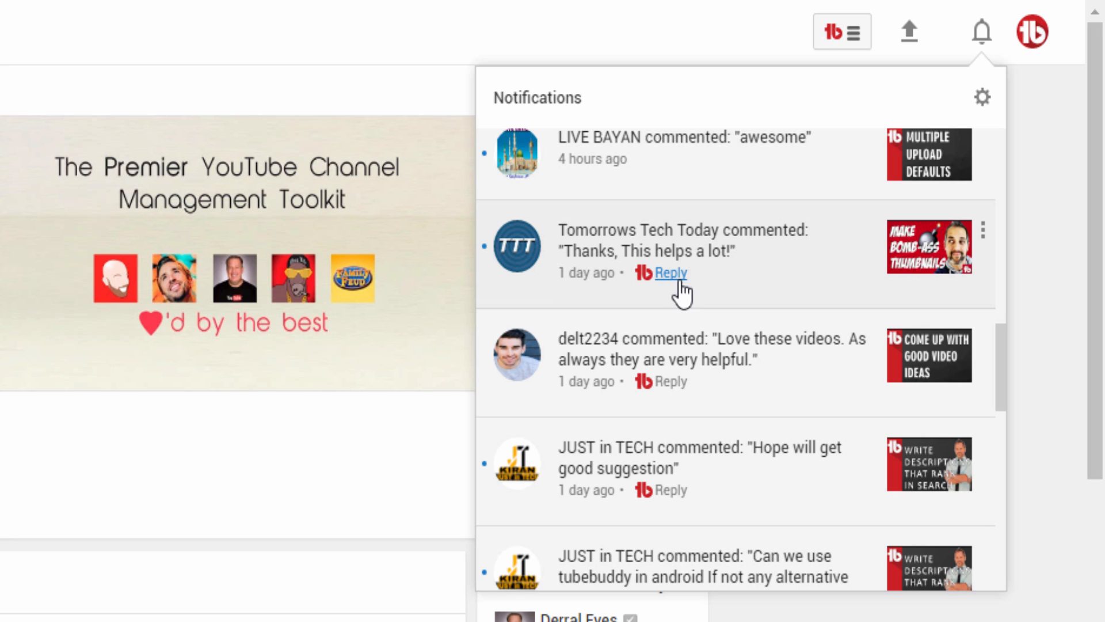
{"action": "left_click", "coordinate": [669, 273]}
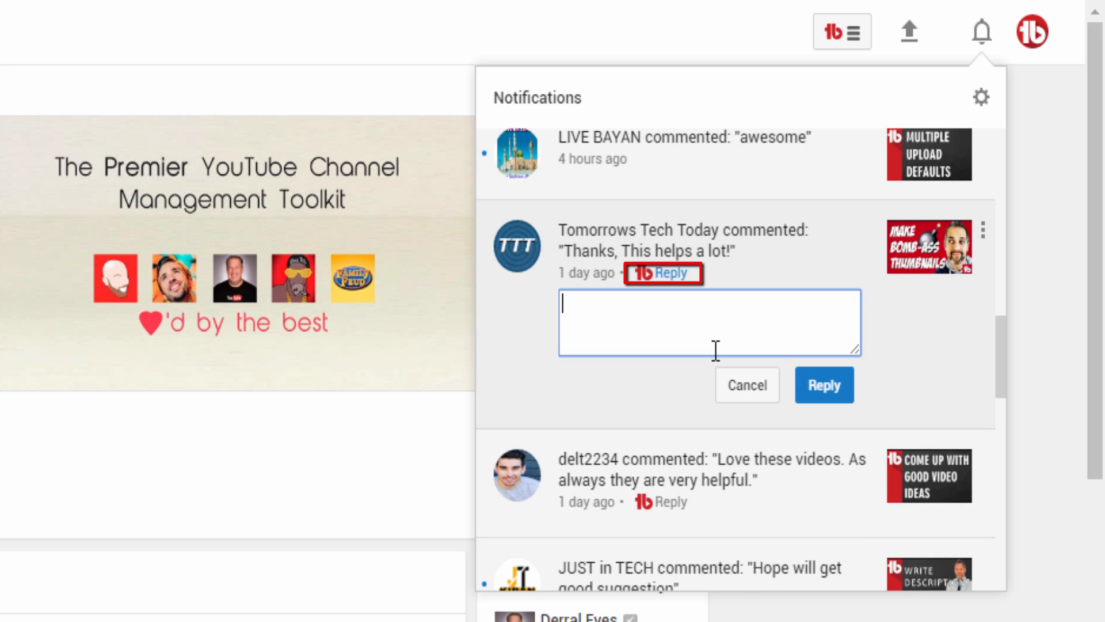
{"action": "type", "text": "Happy To hear"}
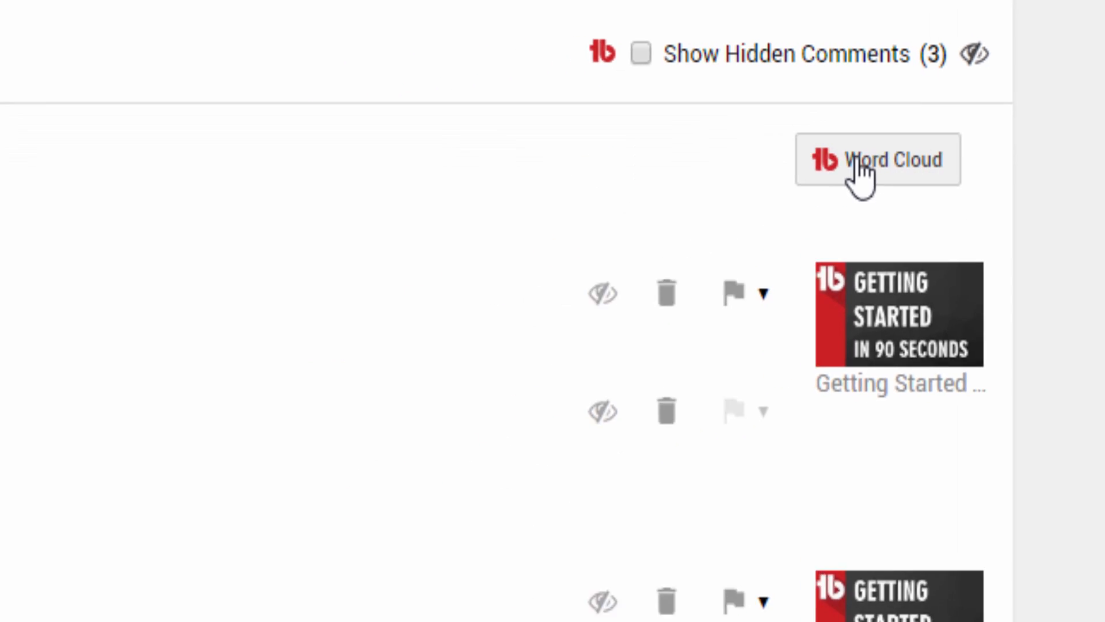
Generate a TubeBuddy word cloud from all the channel's comments
{"action": "left_click", "coordinate": [878, 160]}
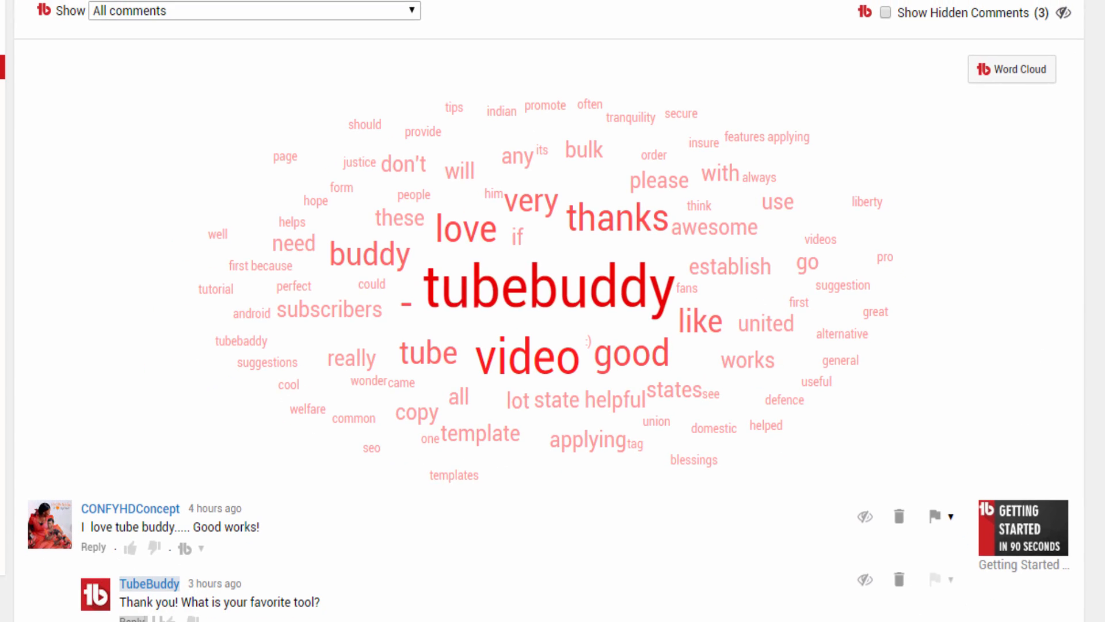
Reach the 'Number of pages to show on Show More click' dropdown at the list bottom
{"action": "scroll", "scroll_direction": "down", "scroll_amount": 3}
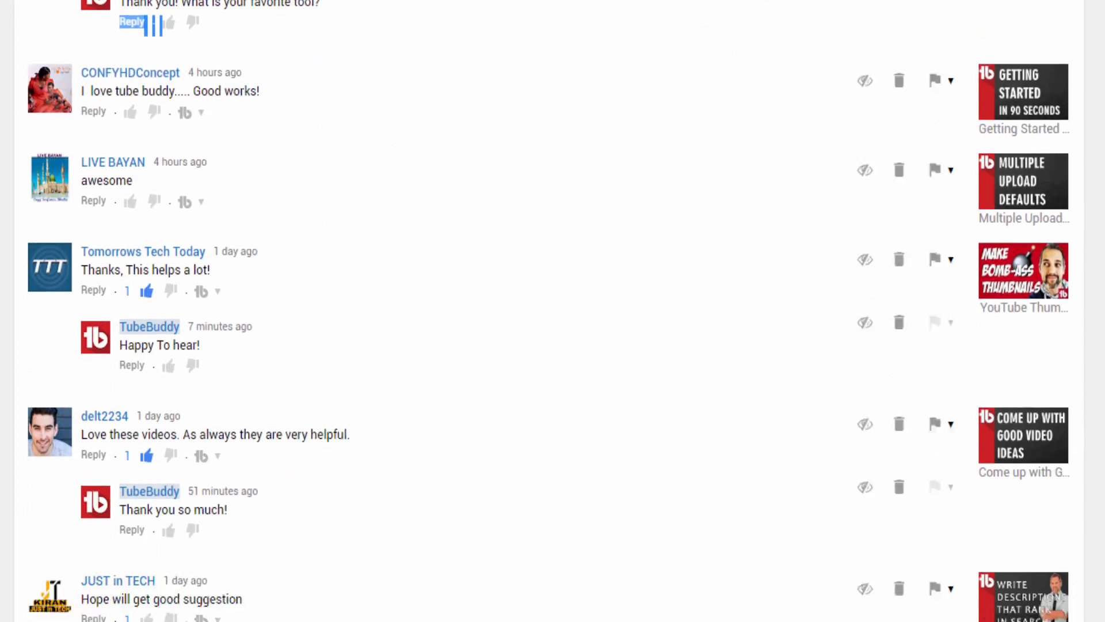
{"action": "scroll", "scroll_direction": "down", "scroll_amount": 3}
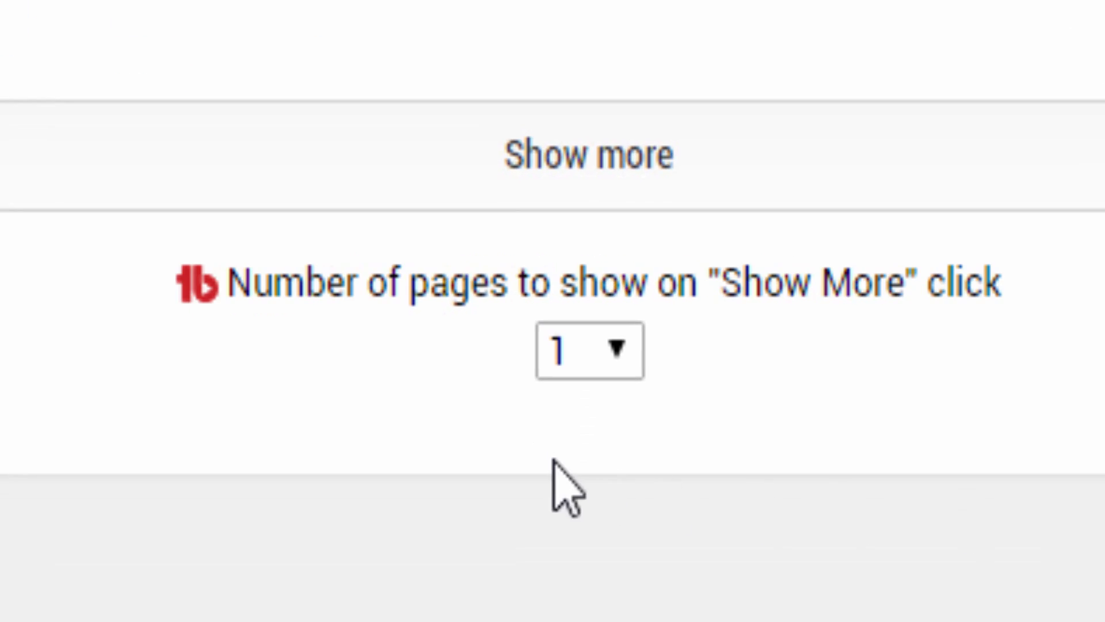
{"action": "left_click", "coordinate": [589, 352]}
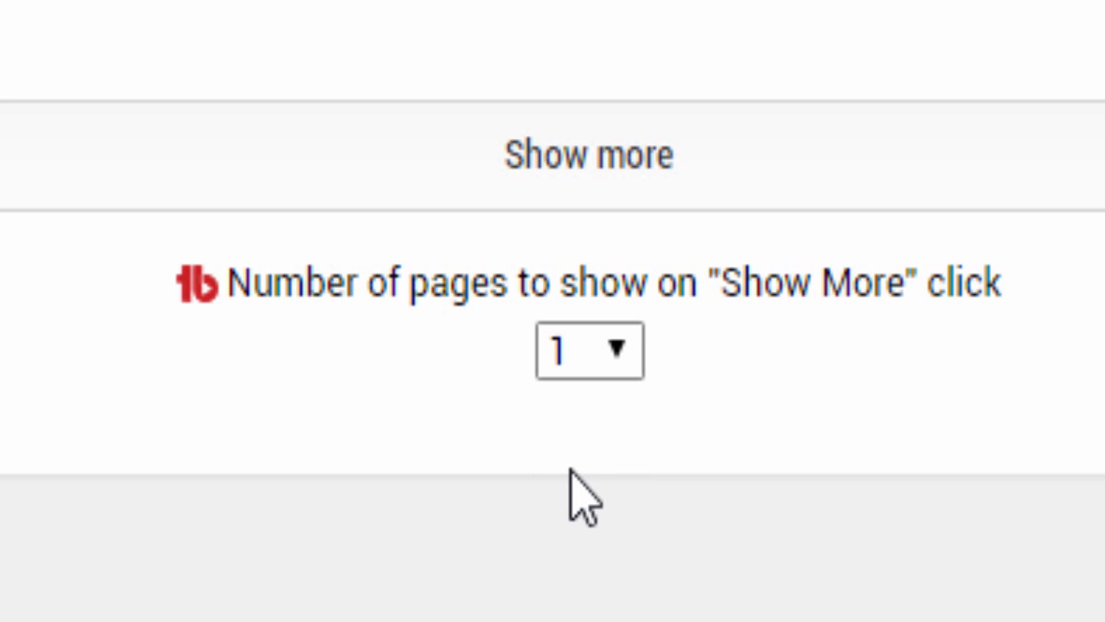
{"action": "left_click", "coordinate": [590, 350]}
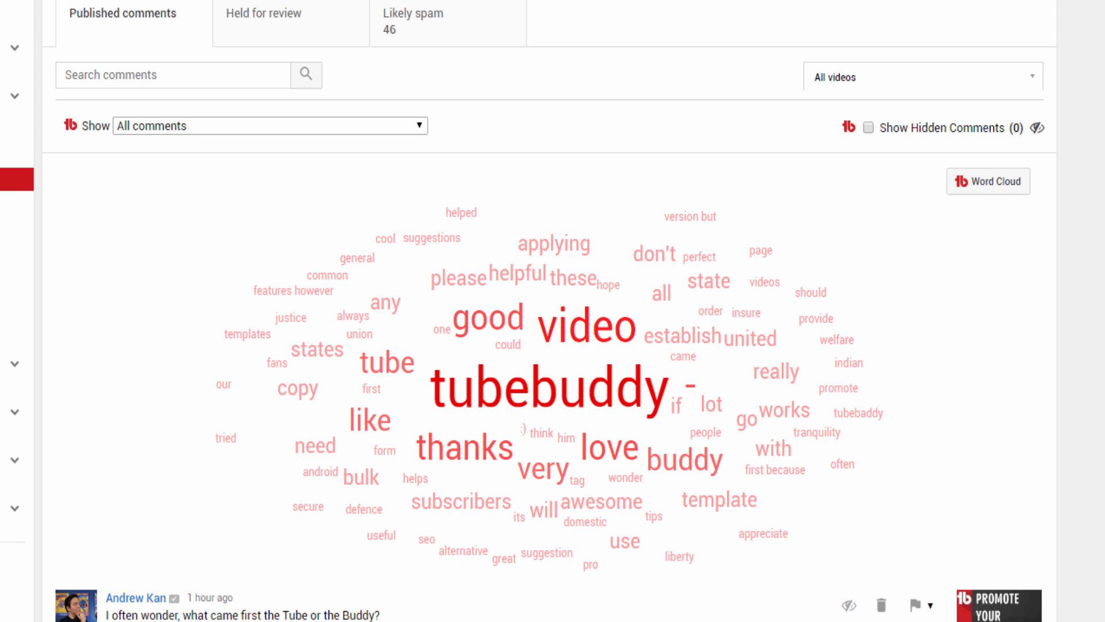
Hide the 'what came first' comment and the long Constitution quote comment
{"action": "scroll", "scroll_direction": "down", "scroll_amount": 3}
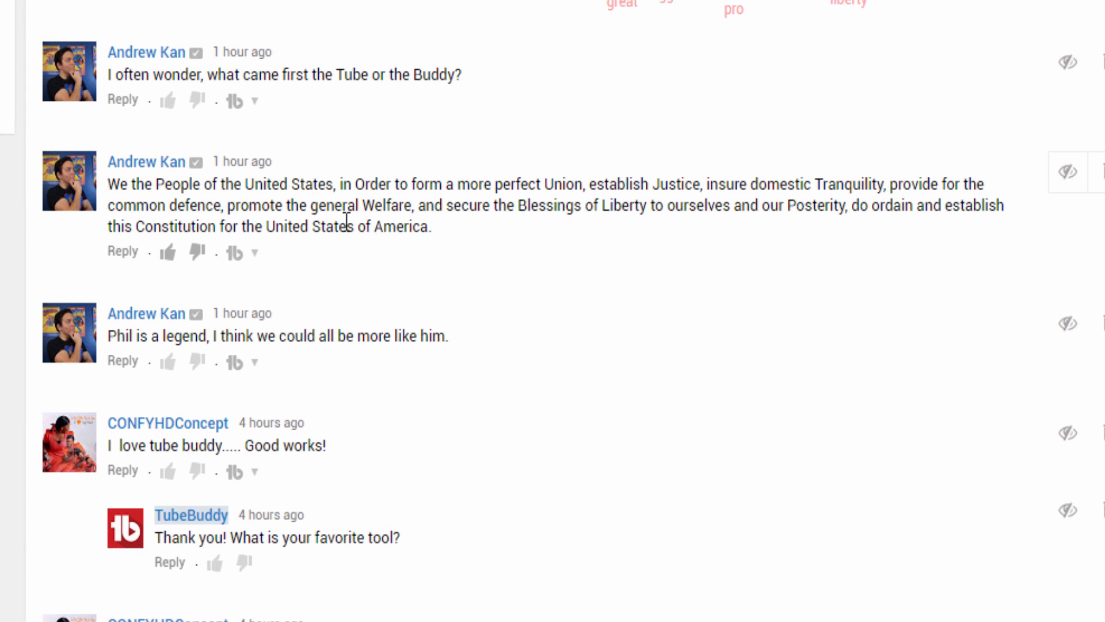
{"action": "mouse_move", "coordinate": [823, 303]}
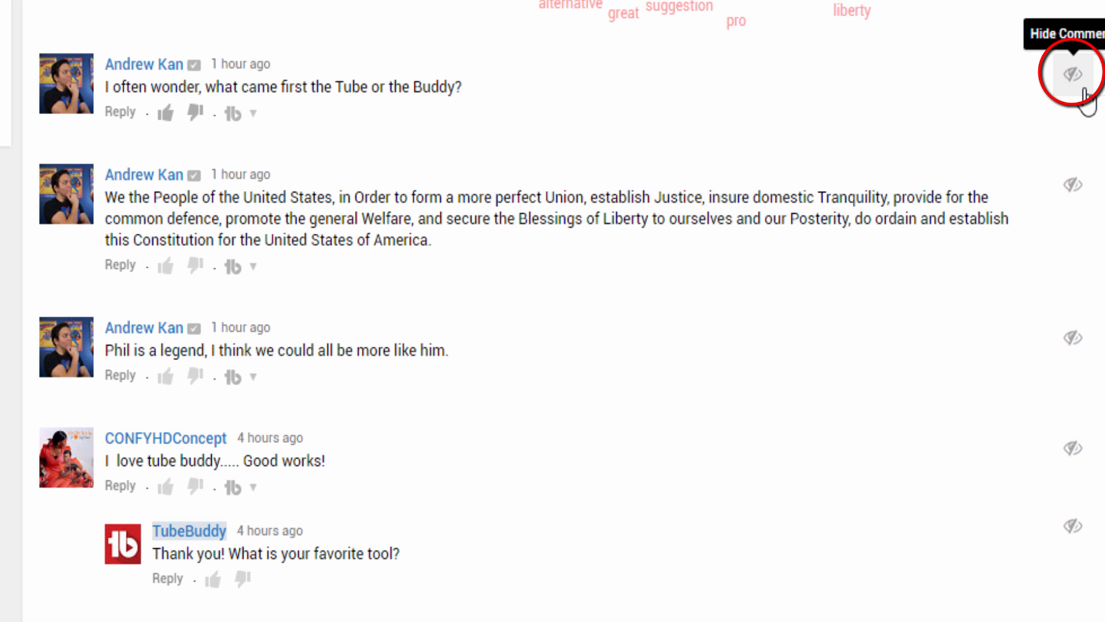
{"action": "left_click", "coordinate": [1065, 72]}
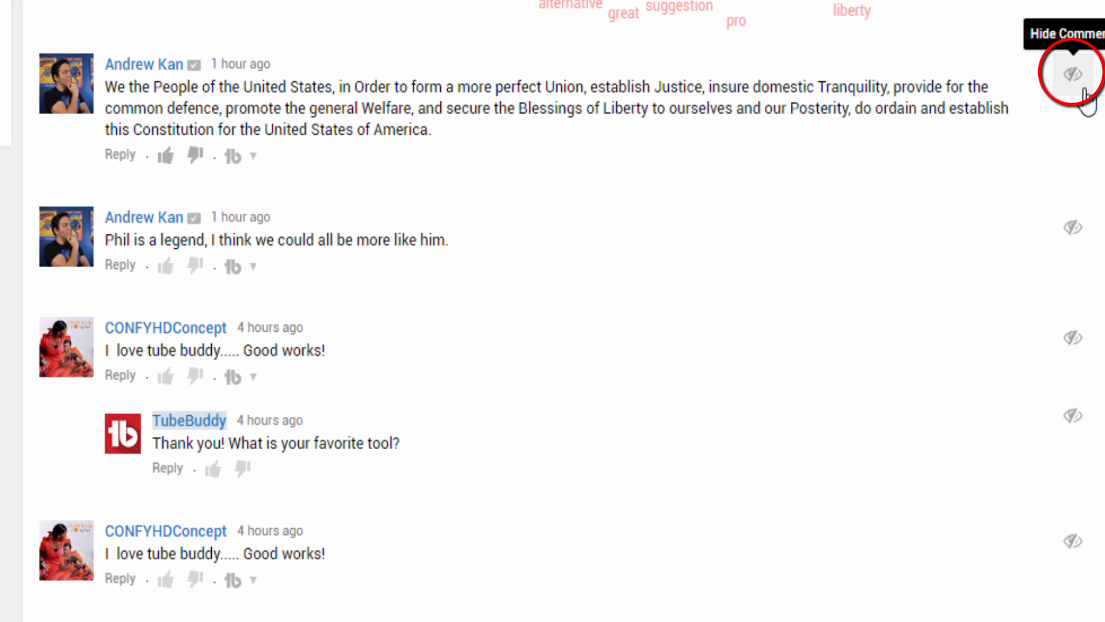
{"action": "left_click", "coordinate": [1070, 64]}
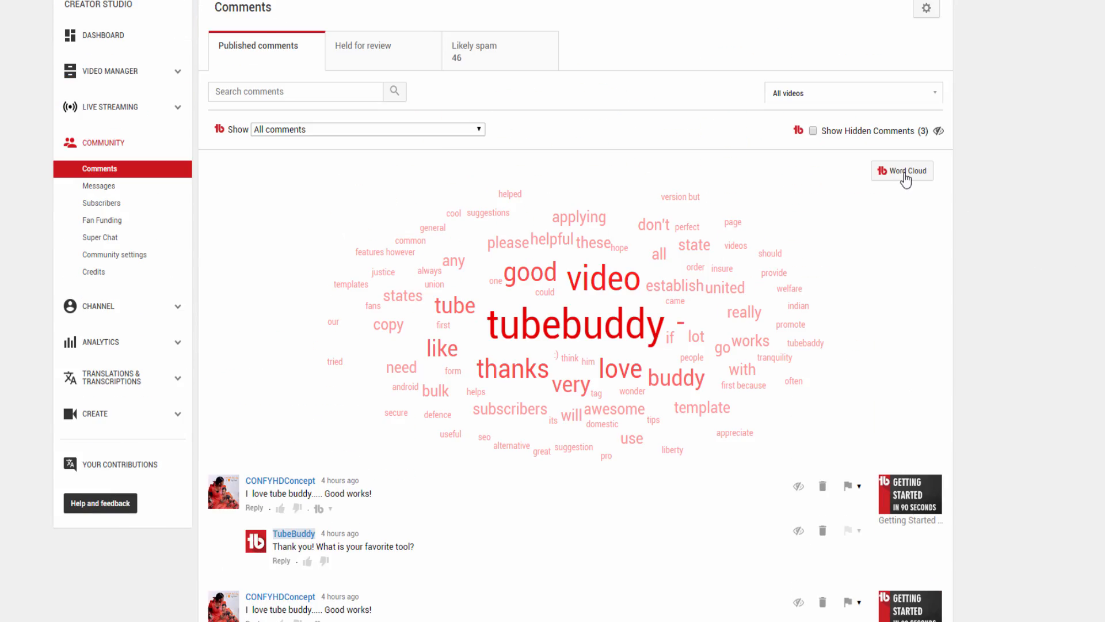
Toggle Show Hidden Comments on and off, then view the bell notifications list
{"action": "left_click", "coordinate": [812, 131]}
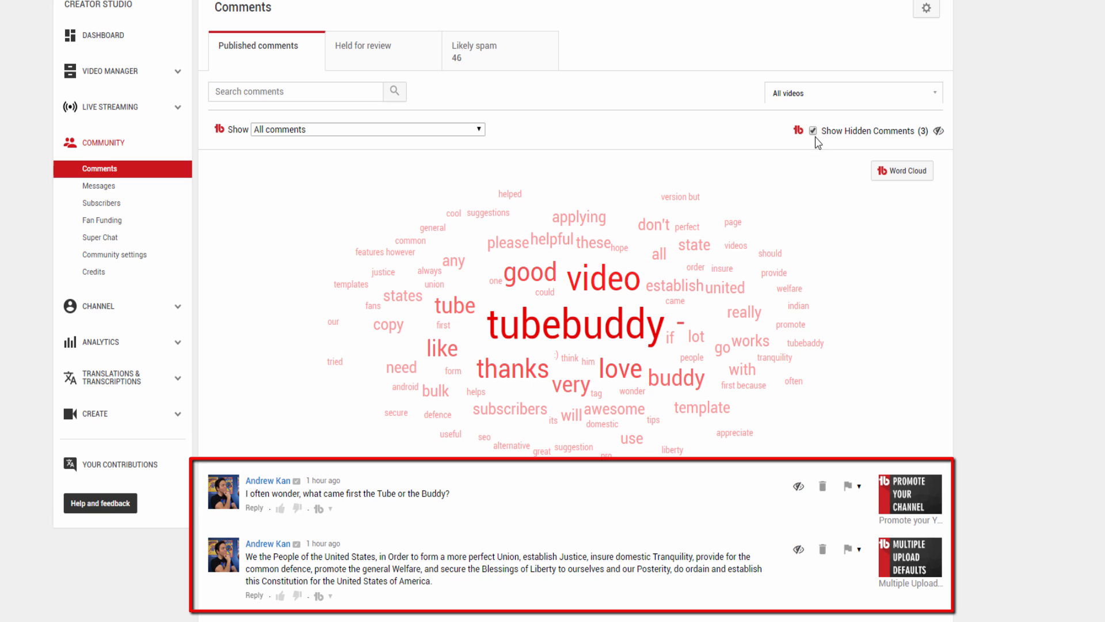
{"action": "mouse_move", "coordinate": [712, 269]}
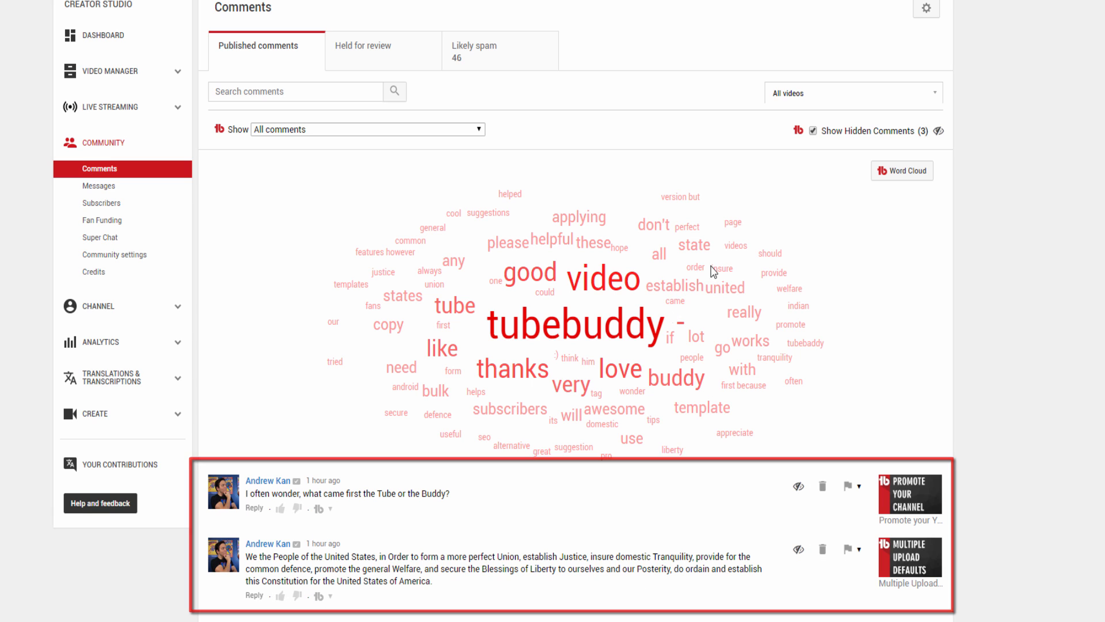
{"action": "left_click", "coordinate": [812, 130]}
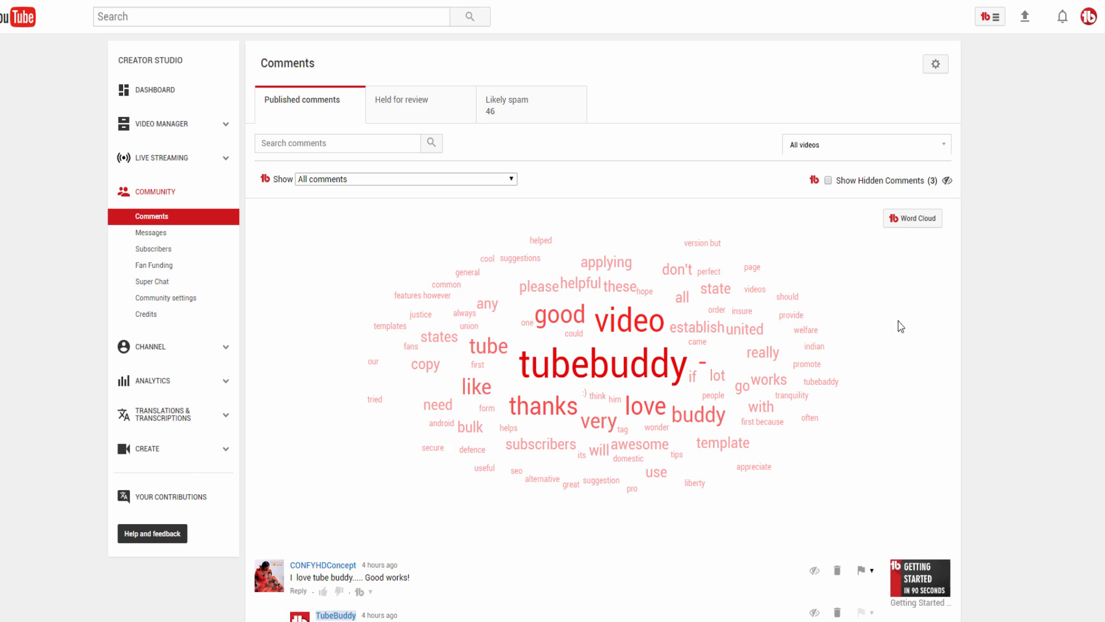
{"action": "left_click", "coordinate": [1061, 16]}
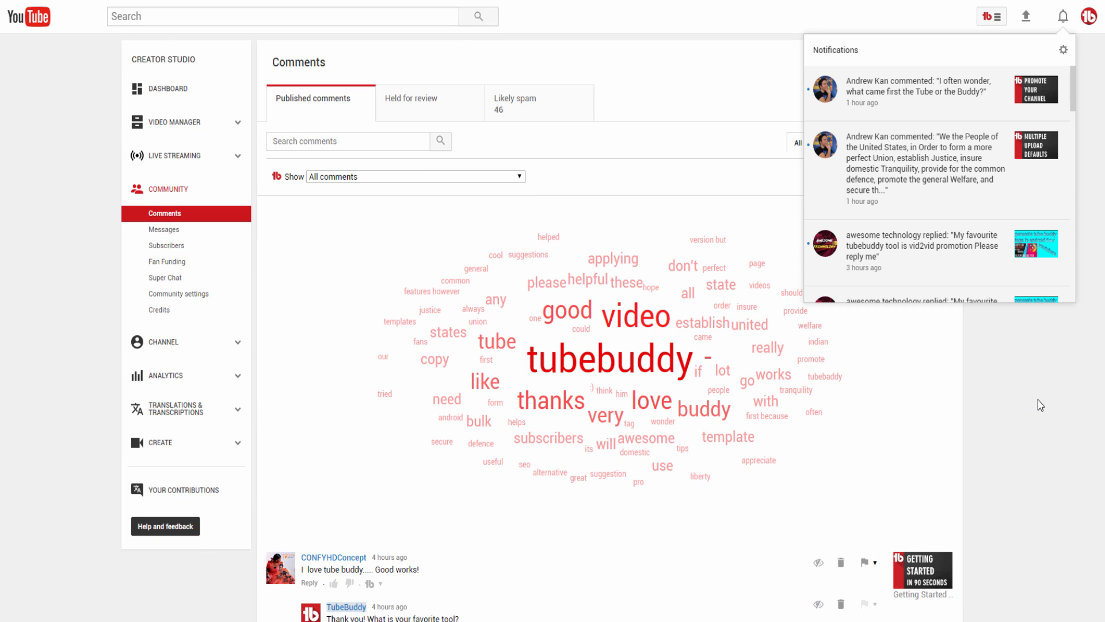